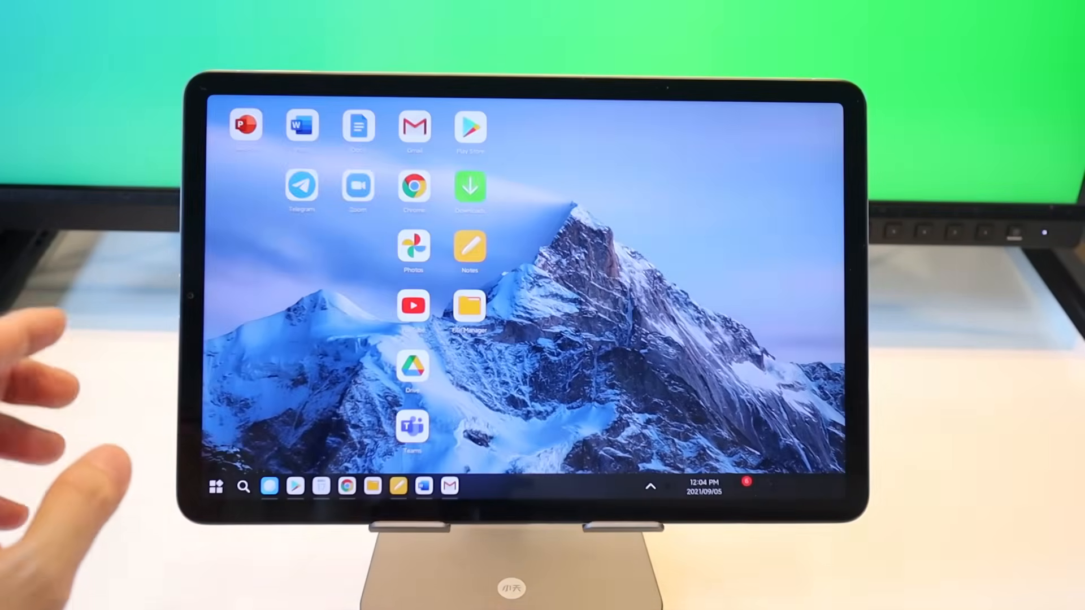
Step: Show the installed-apps list and launch File Manager in a window from the taskbar
left_click(216, 487)
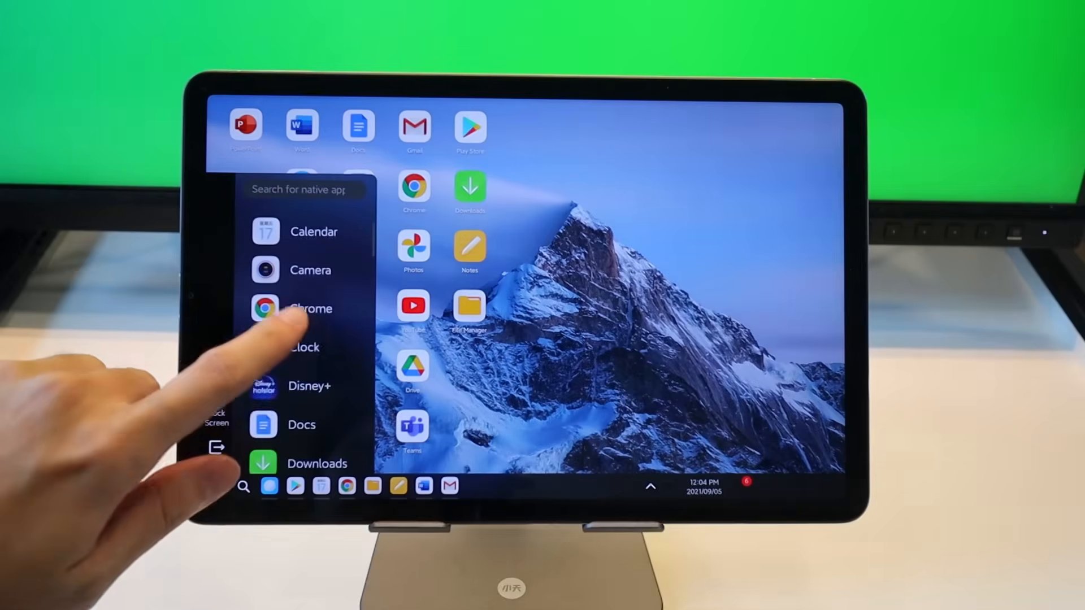
left_click(424, 486)
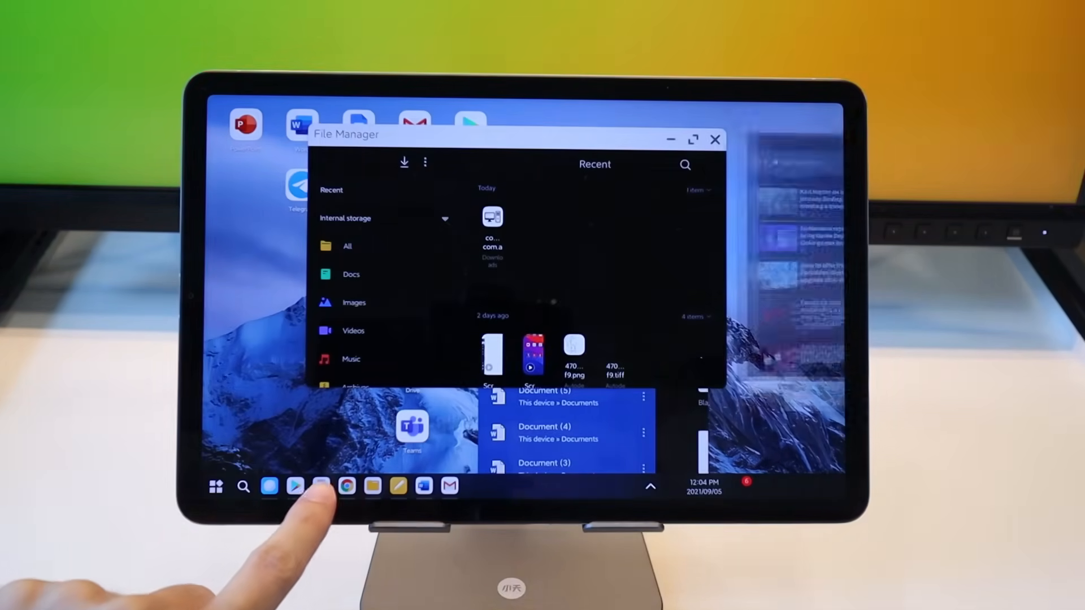
left_click(320, 487)
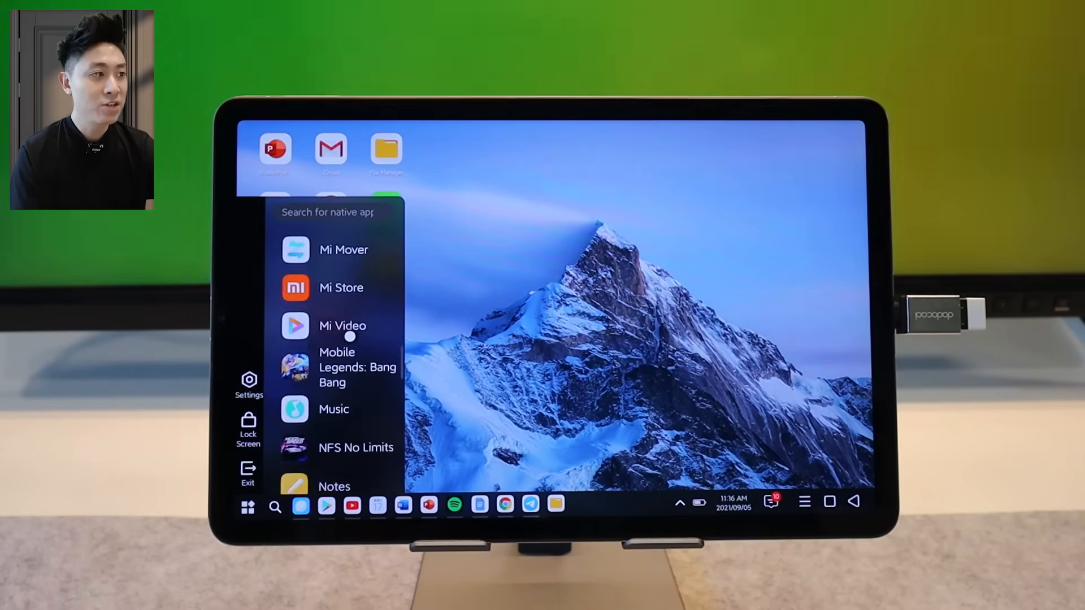
Step: Scroll through the app drawer to browse the installed apps
scroll("down", 3)
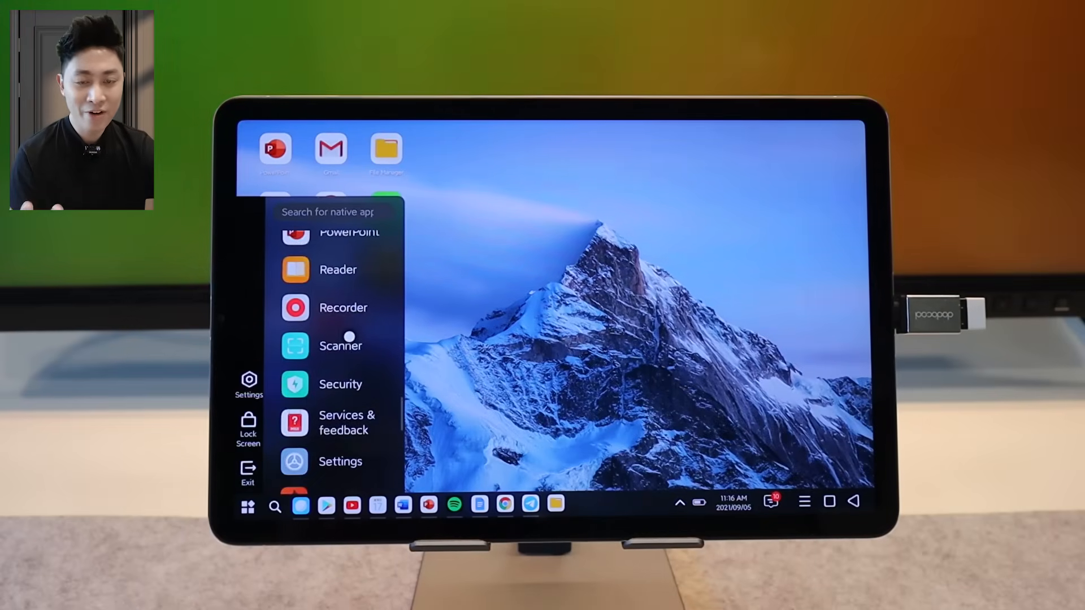
scroll("up", 3)
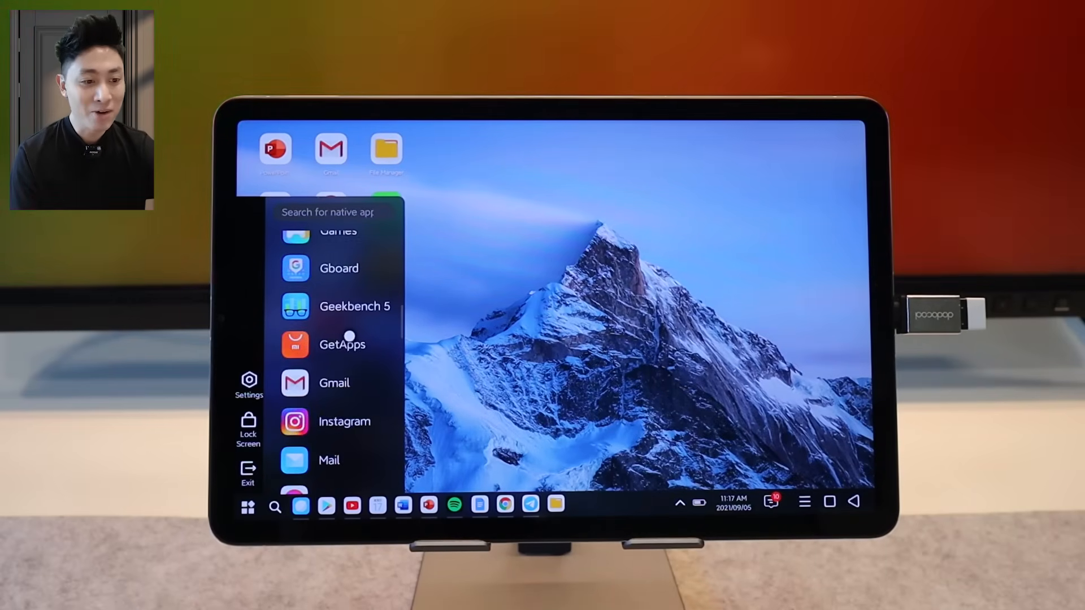
scroll("down", 3)
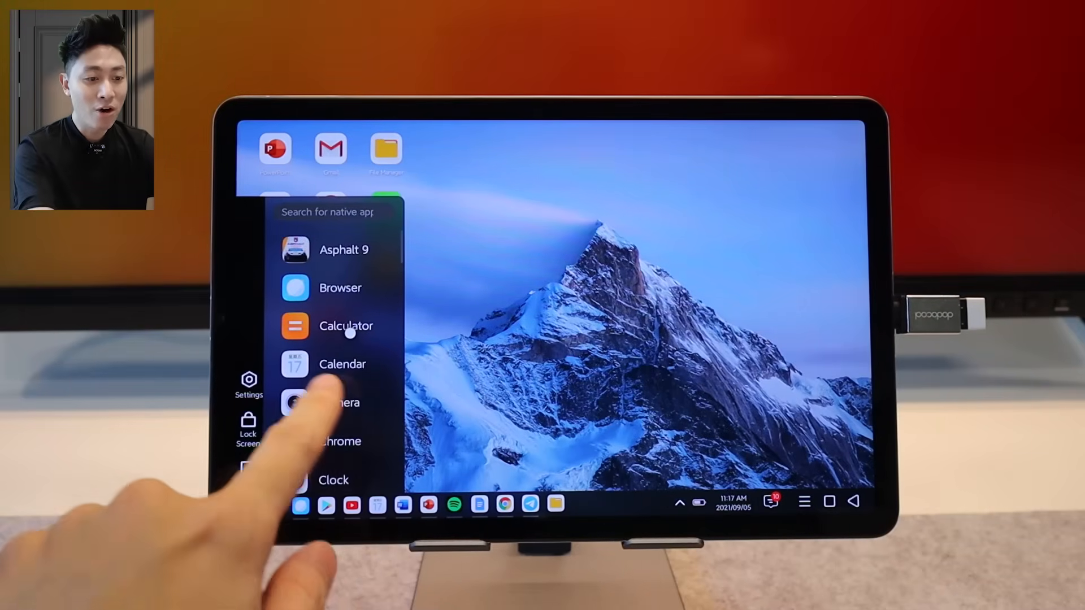
scroll("down", 3)
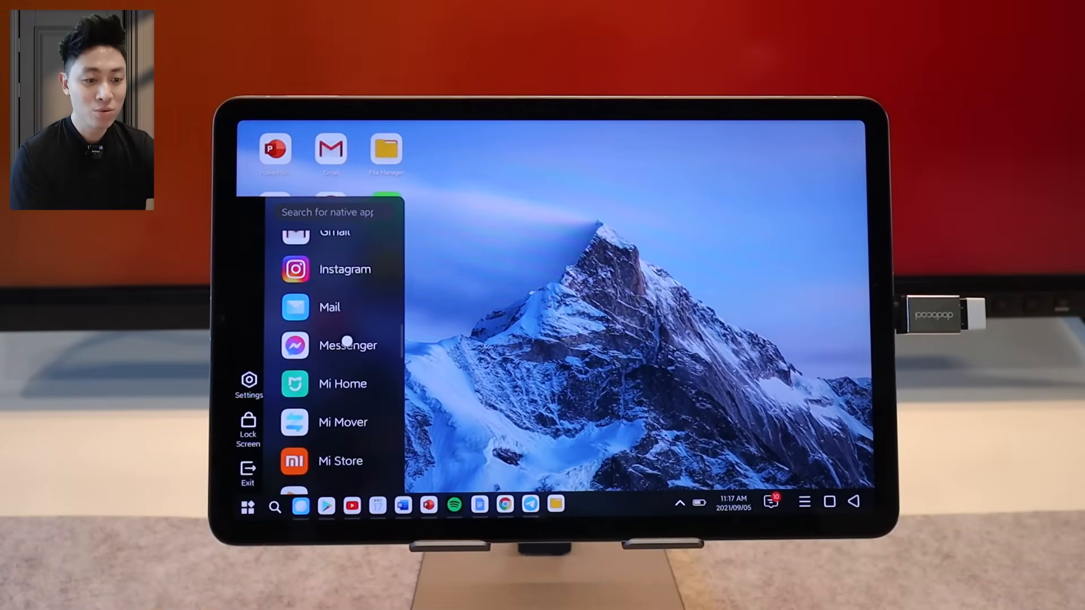
scroll("down", 3)
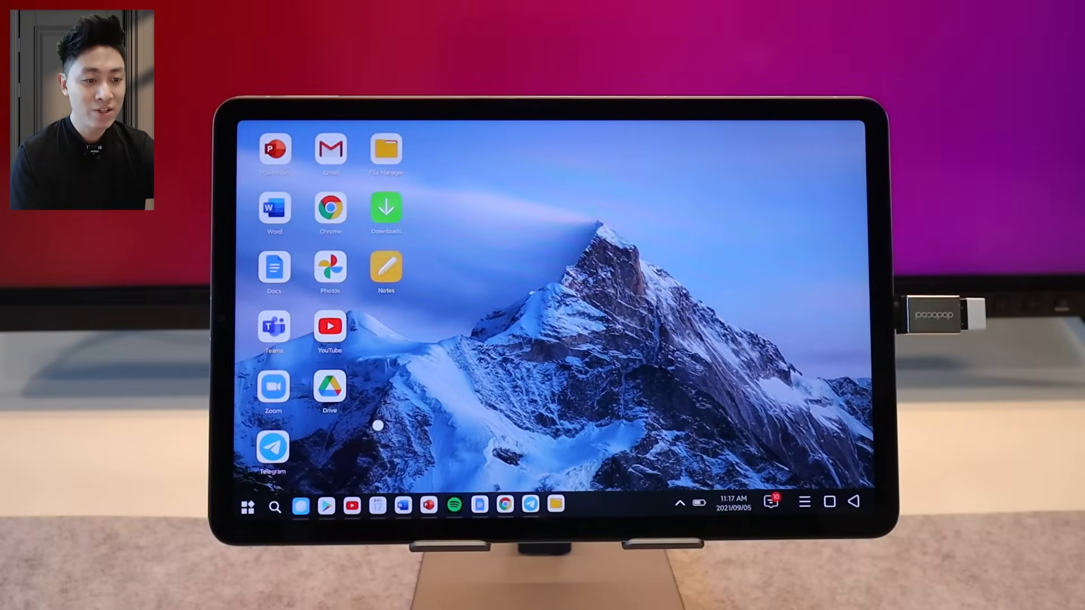
left_click(274, 506)
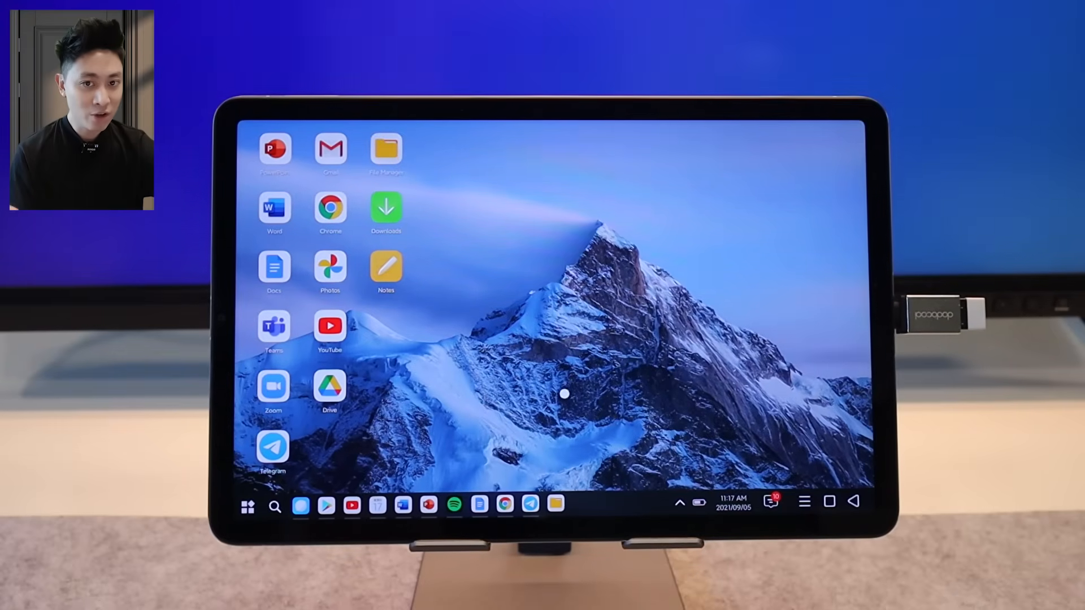
mouse_move(579, 472)
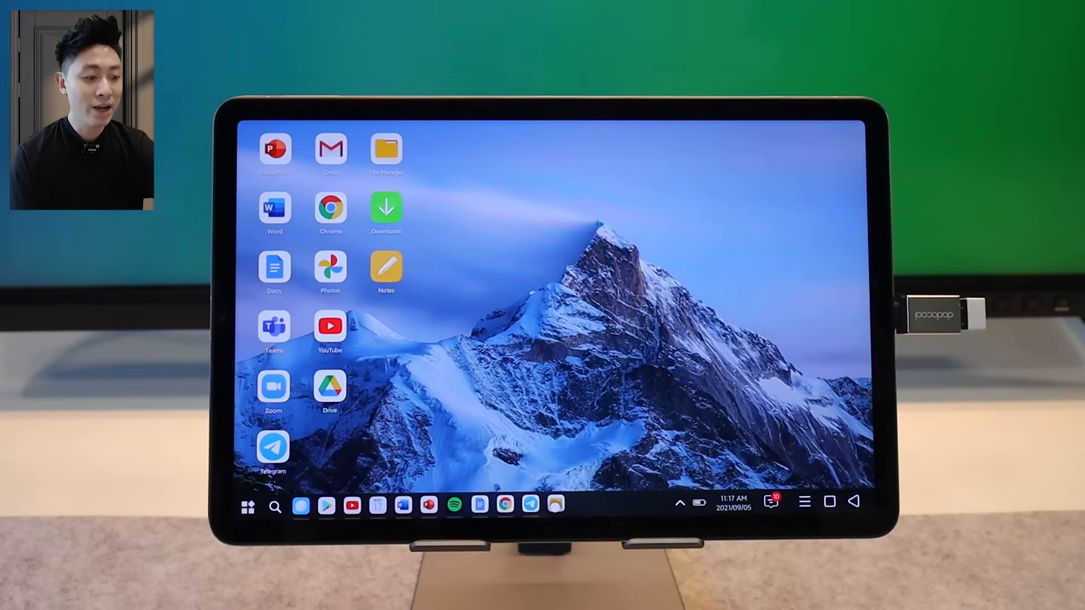
left_click(387, 149)
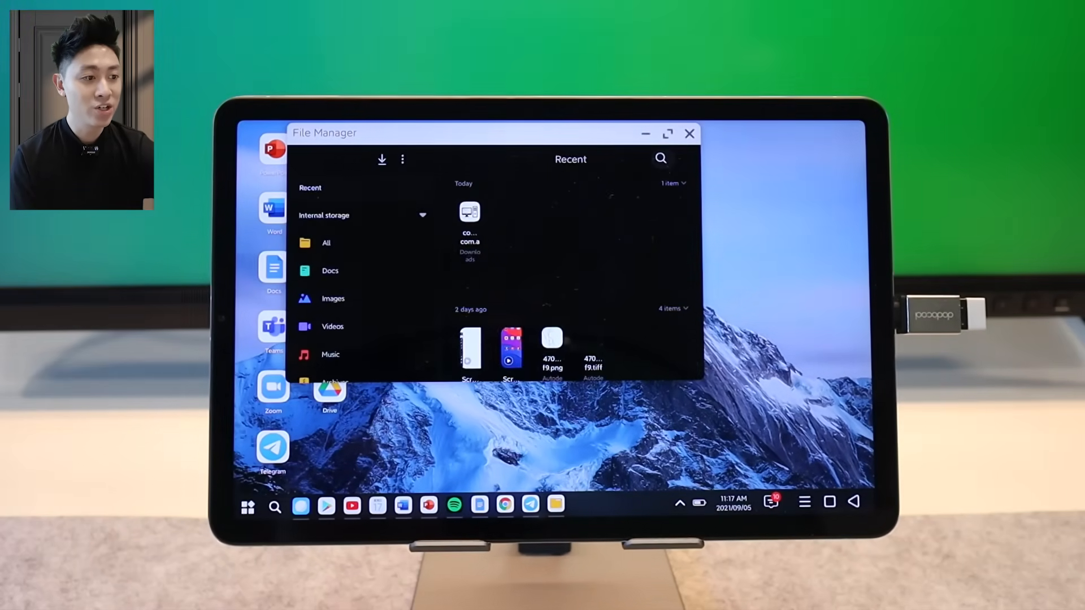
left_click(690, 134)
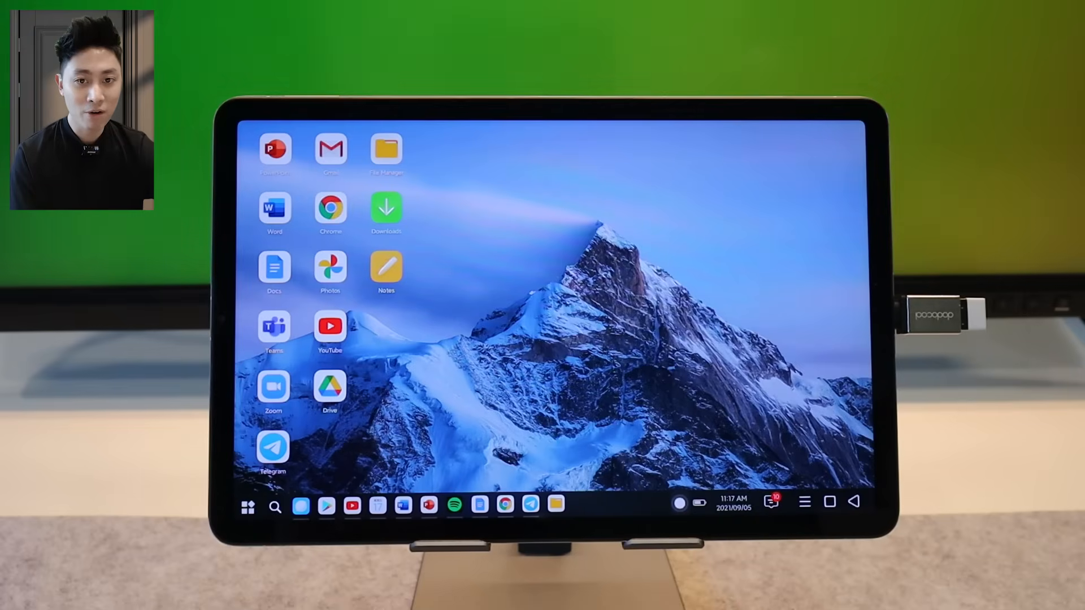
Step: Show the taskbar clock popup with today's date and the September 2021 calendar
left_click(690, 501)
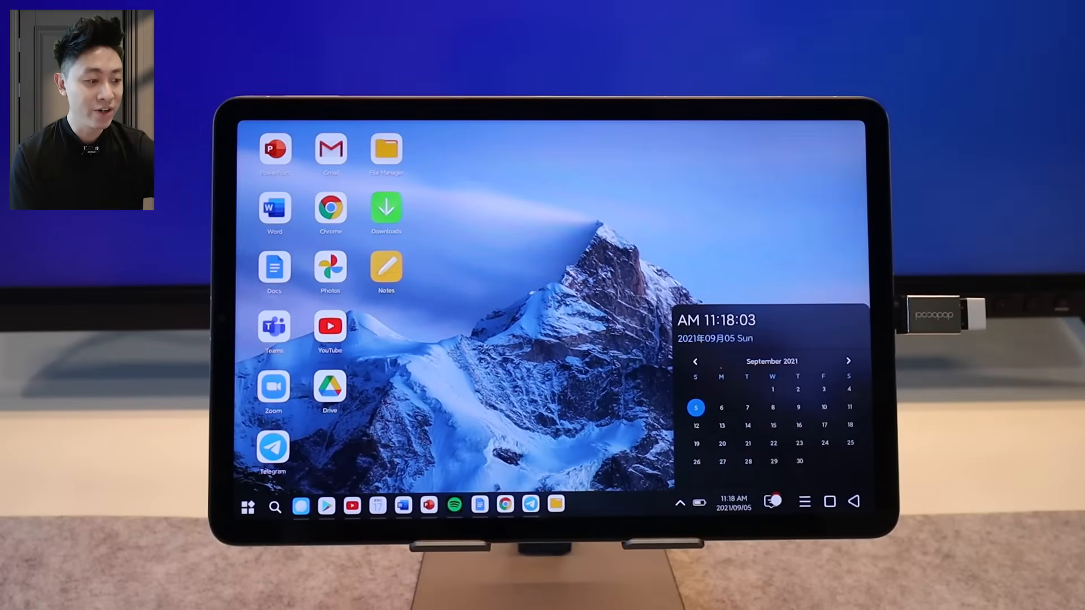
left_click(773, 502)
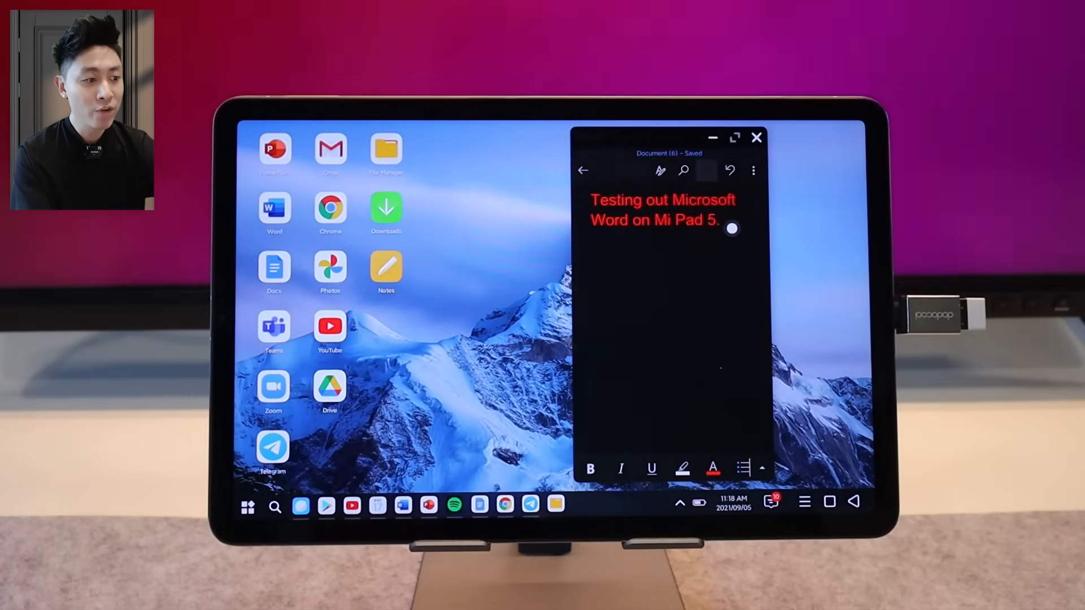
Step: Write 'this out with microsoft word.' as the test sentence in the Word document
type("sdfsdfsdf")
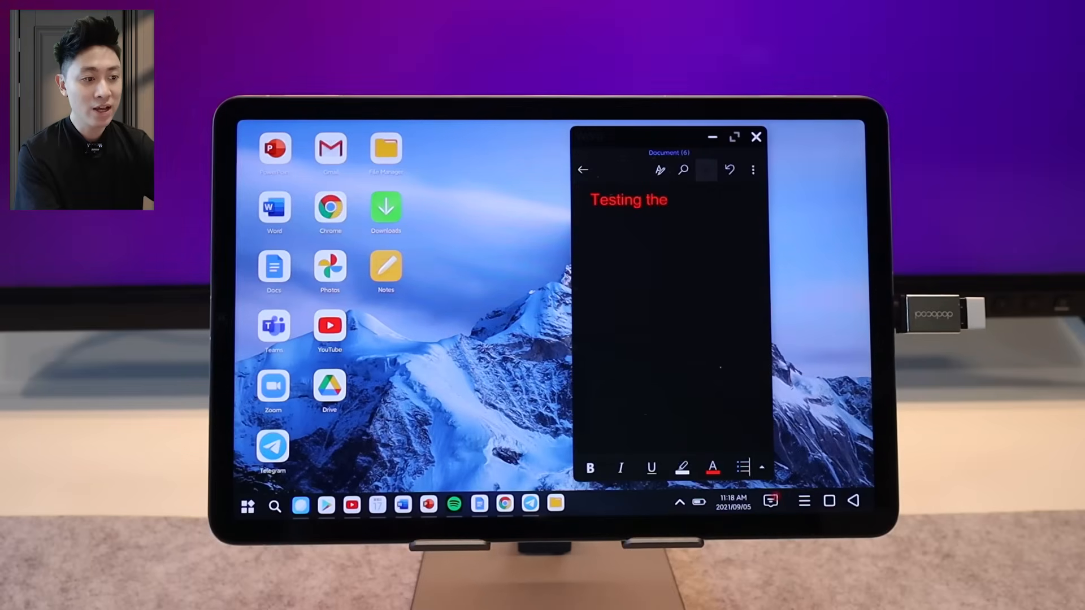
type("this out with micros")
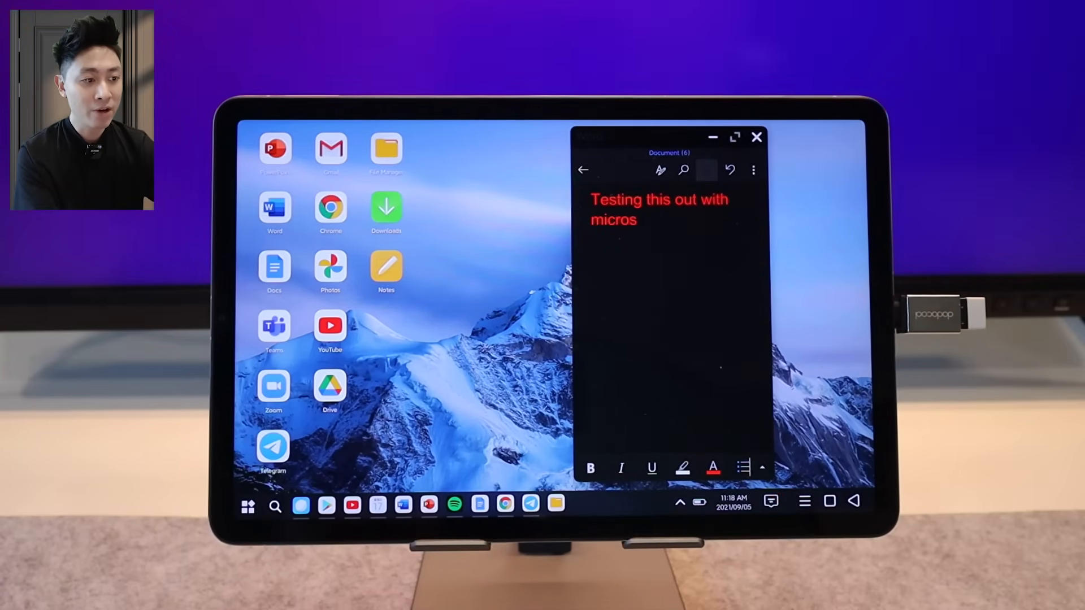
type("oft word.")
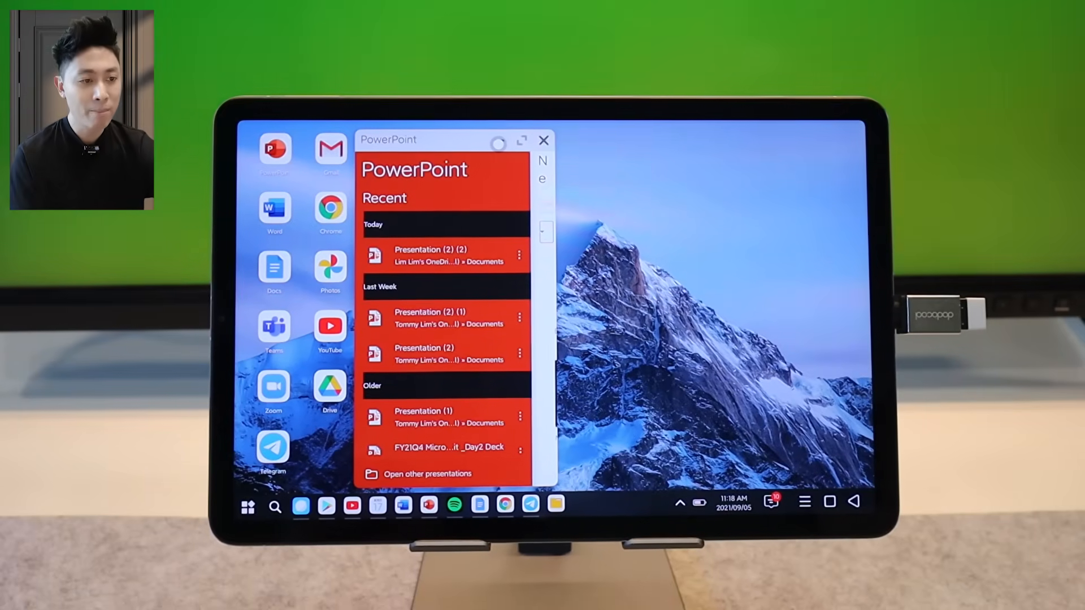
Step: Close PowerPoint, try a test line in a Google Docs document, close it and launch Teams
left_click(543, 140)
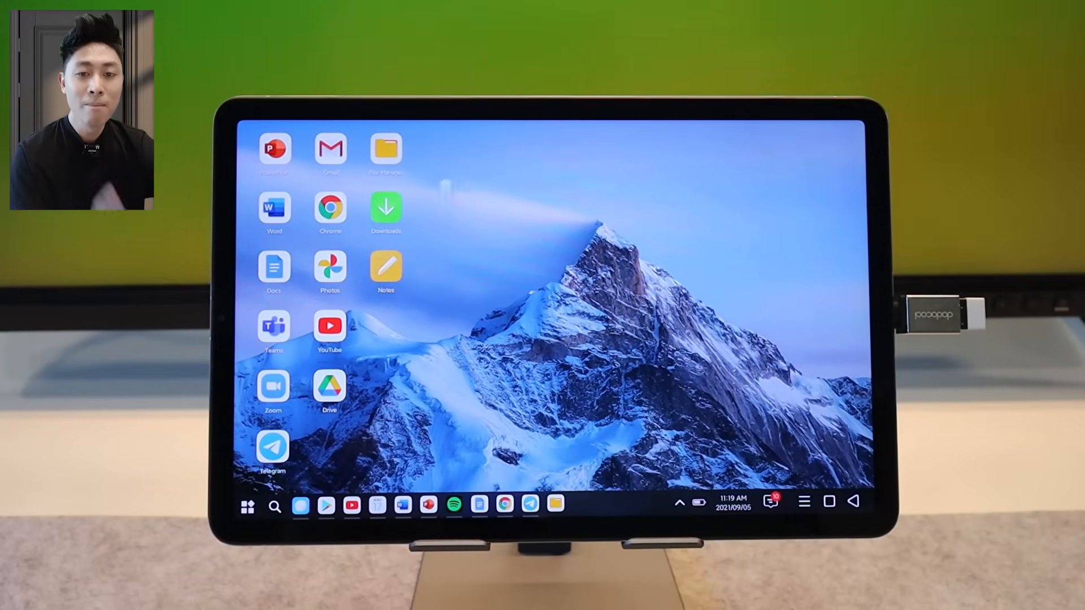
left_click(274, 271)
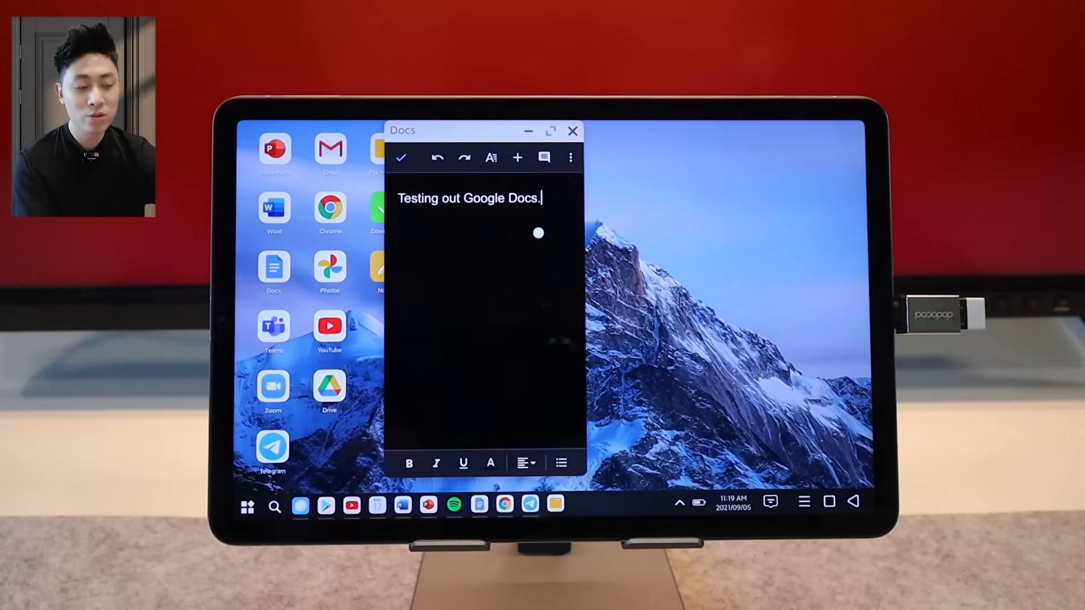
type("SAldkjsdlfkjsdlkfjsdf lskdjf slk")
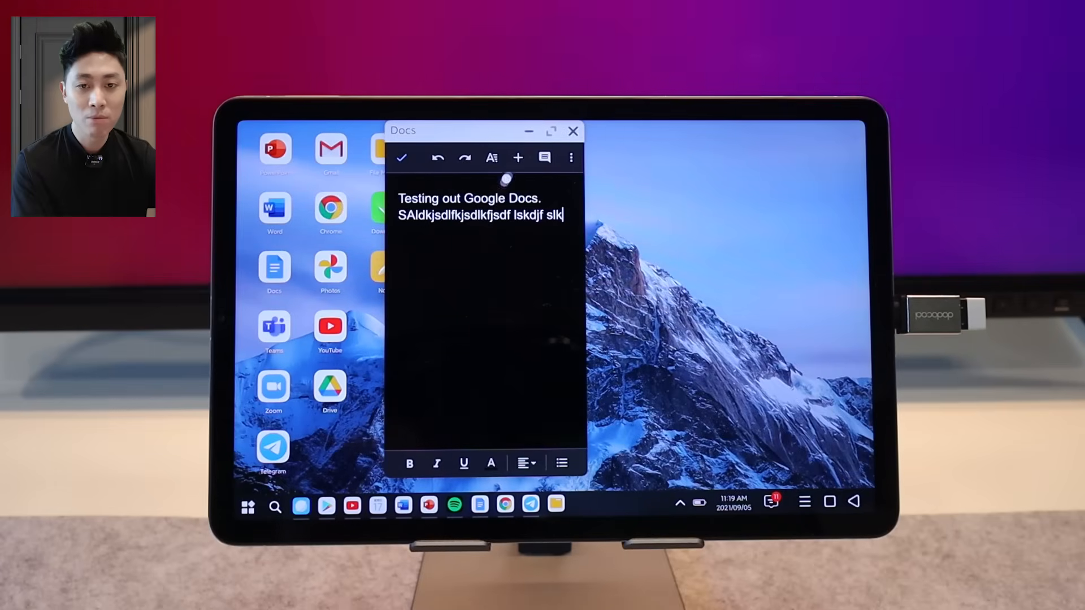
left_click(574, 131)
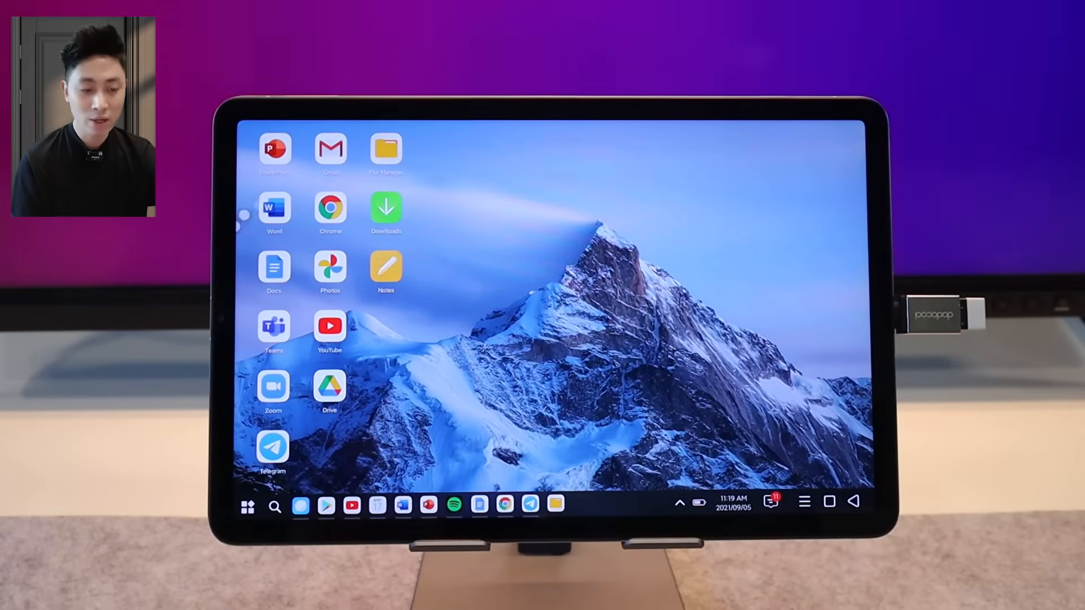
left_click(273, 326)
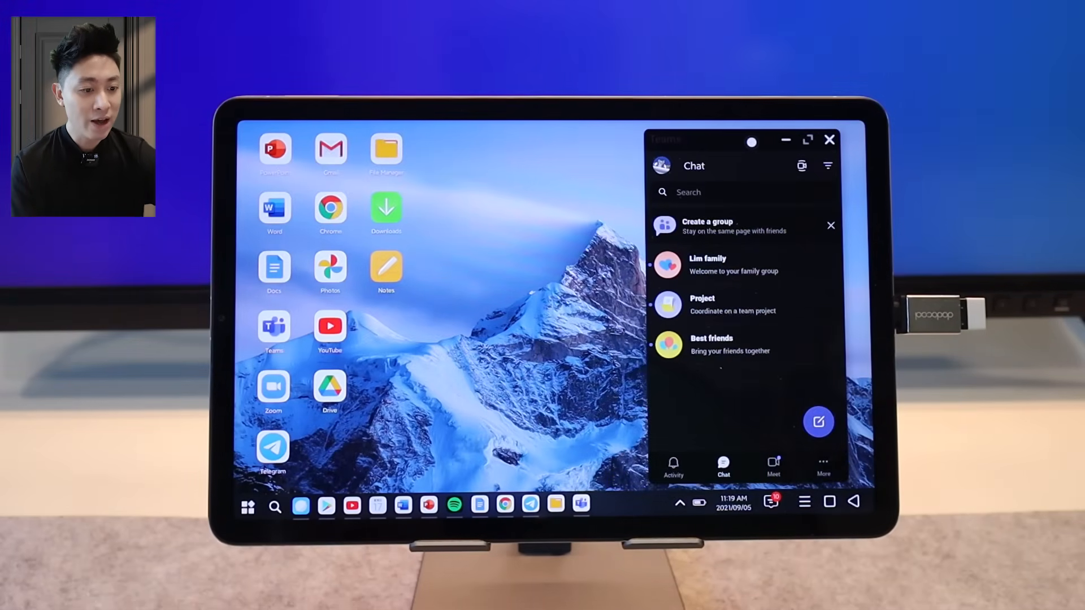
Step: Add Telegram beside Teams and Zoom, then clear all the windows off the desktop
left_click(273, 388)
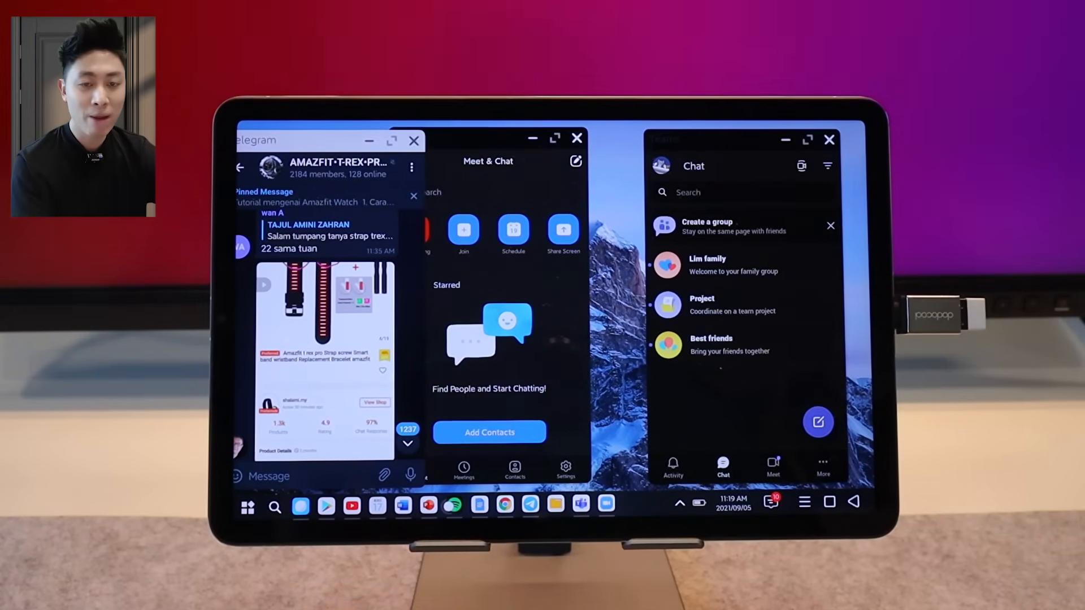
left_click(453, 505)
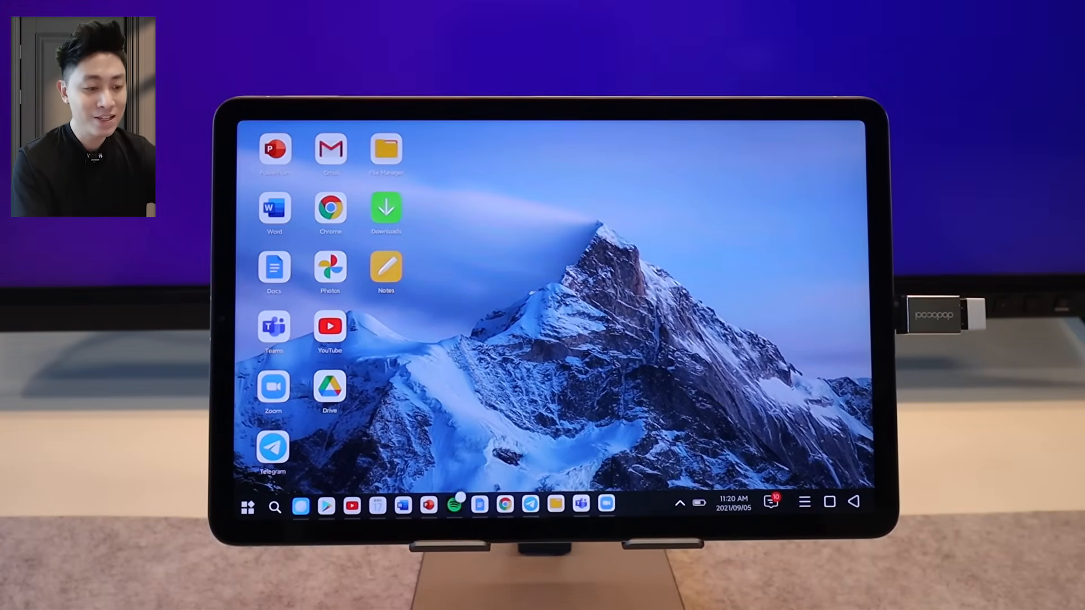
Step: Launch Spotify in a window, close it, and launch YouTube on the Formula 1 channel
left_click(453, 504)
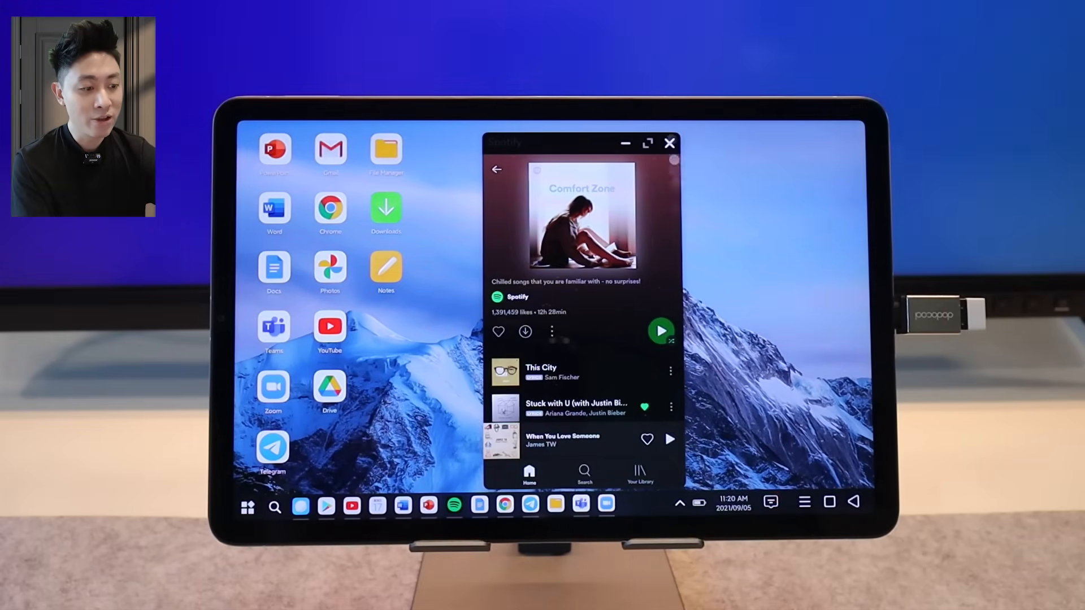
left_click(670, 144)
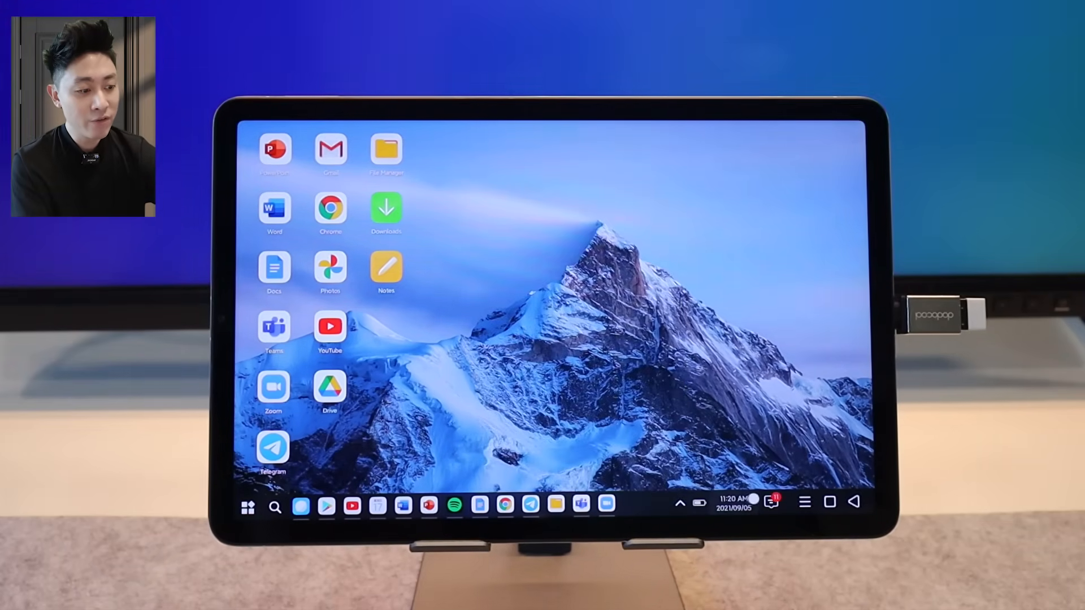
left_click(770, 501)
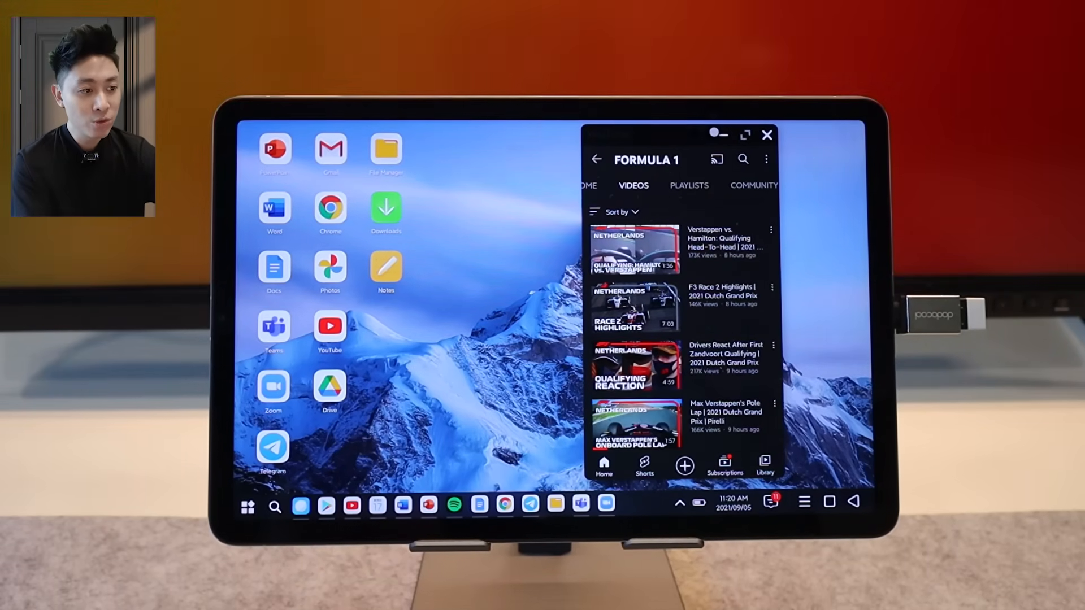
Step: Launch the browser on GSMArena, maximize it, restore it to a window and close it
left_click(766, 134)
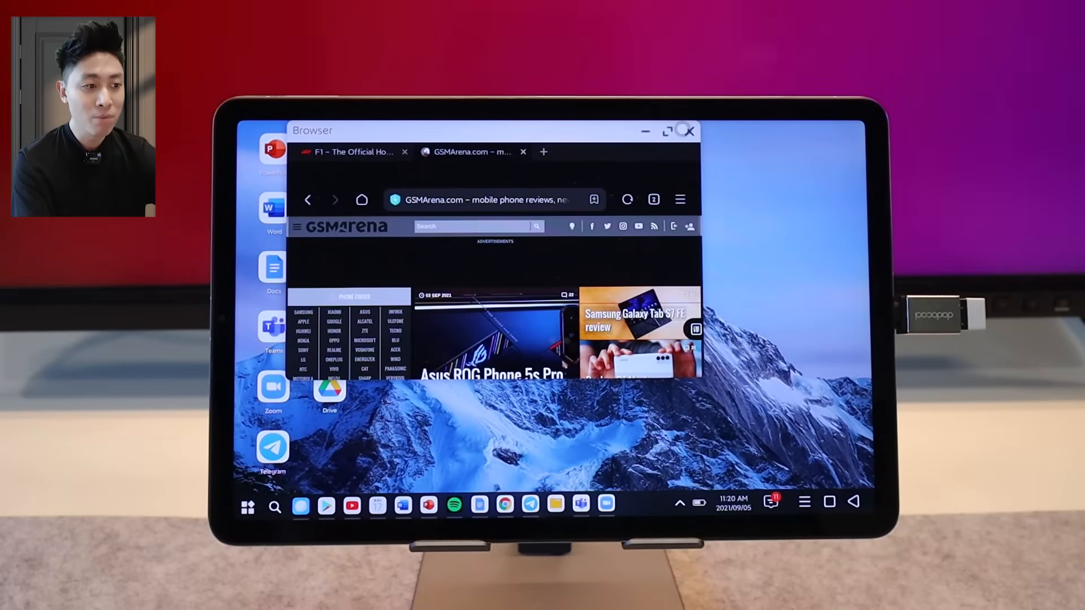
left_click(667, 131)
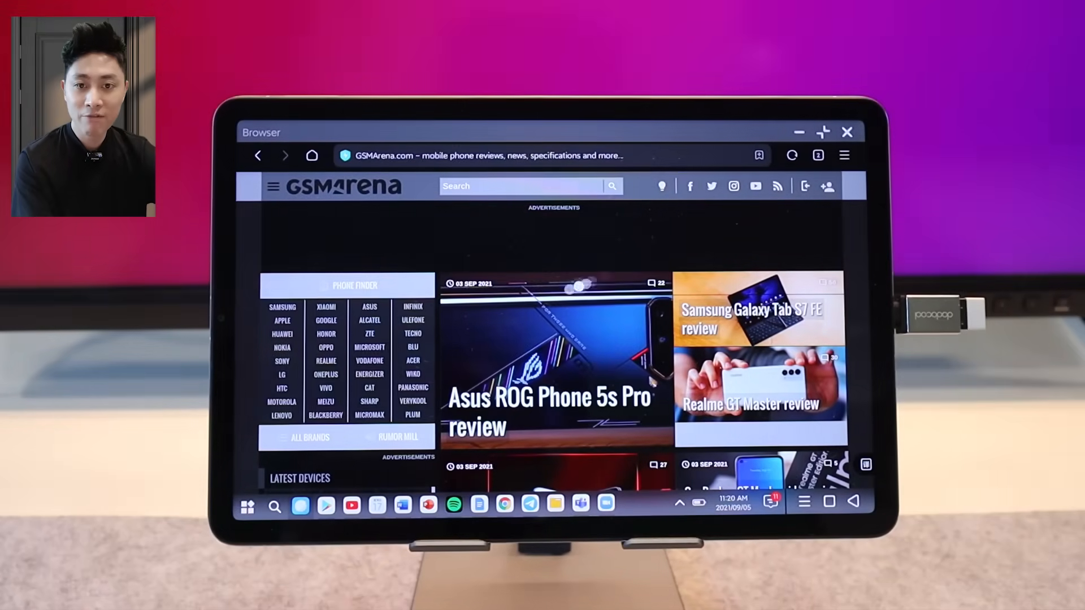
left_click(823, 133)
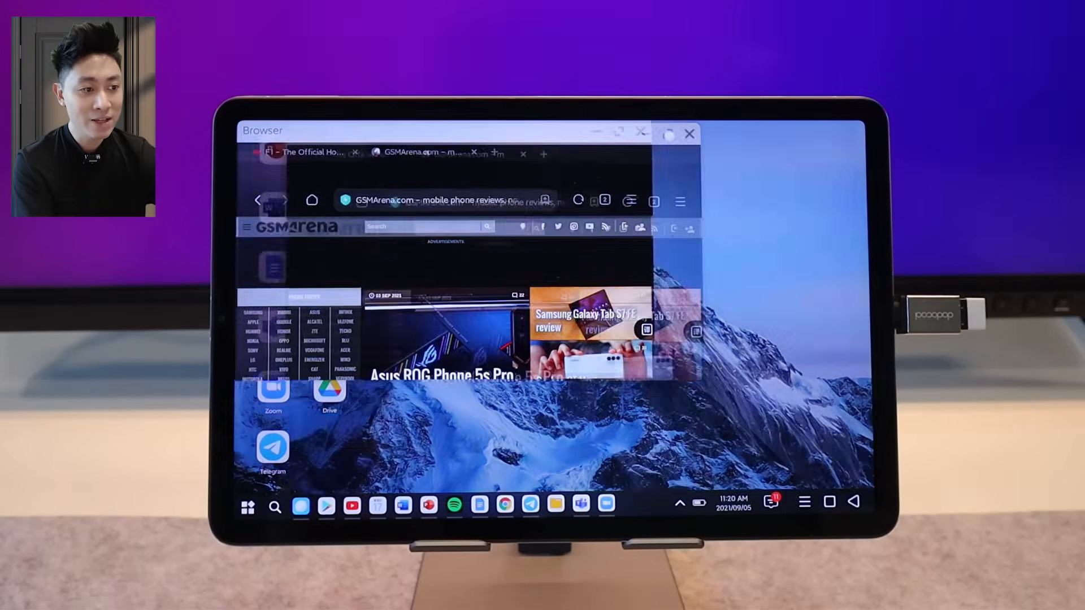
left_click(618, 131)
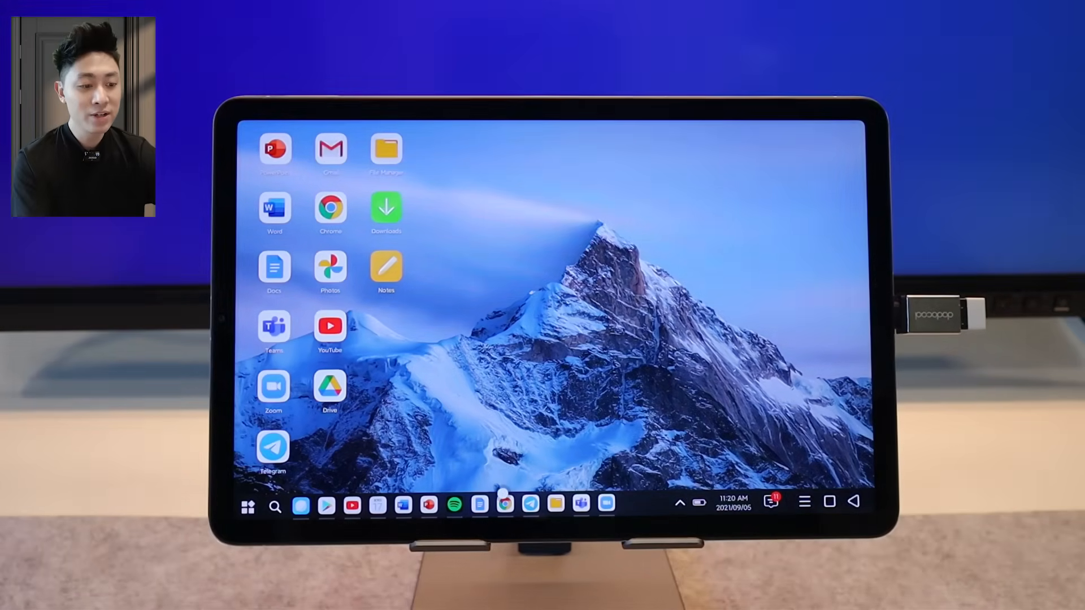
left_click(505, 506)
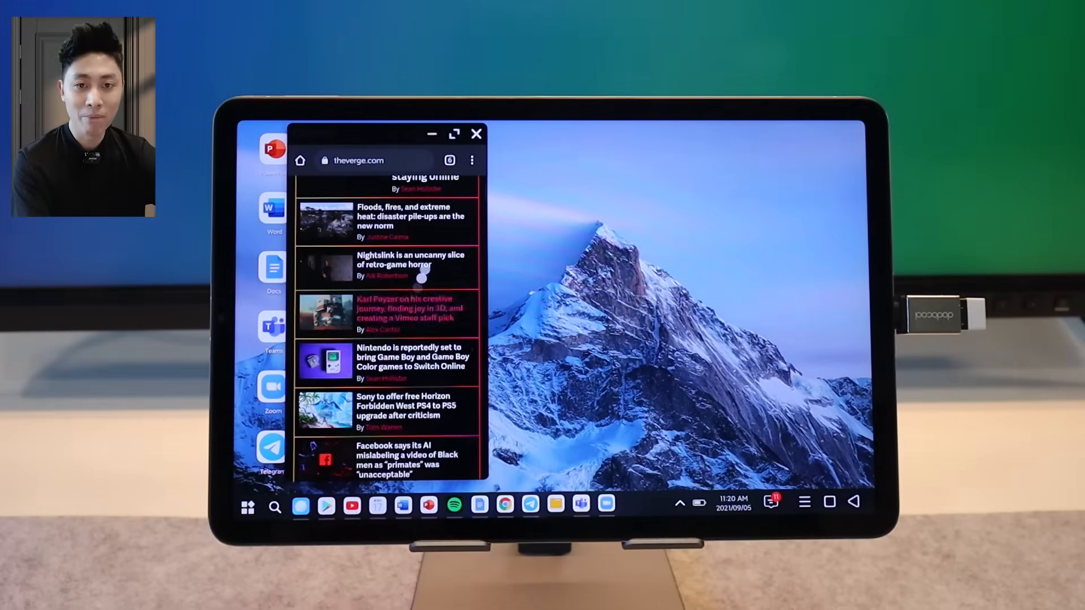
left_click(454, 134)
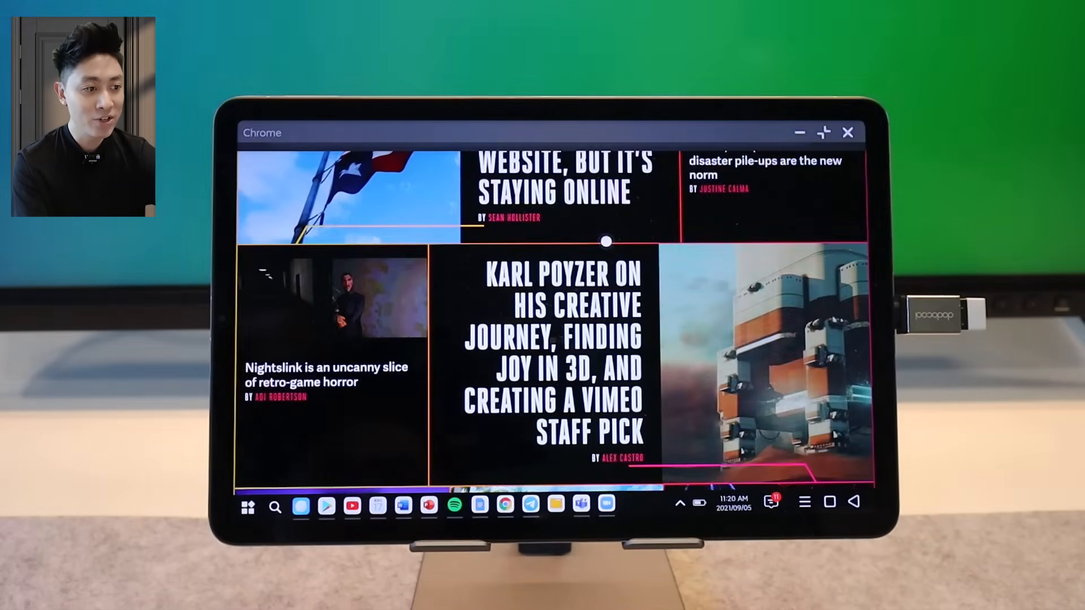
scroll("up", 3)
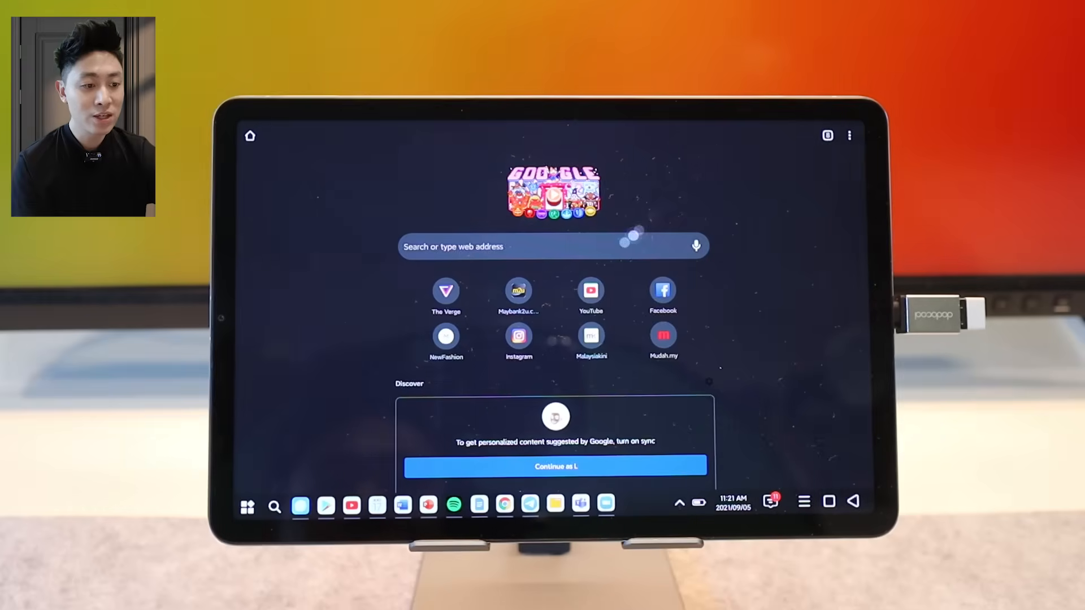
left_click(446, 289)
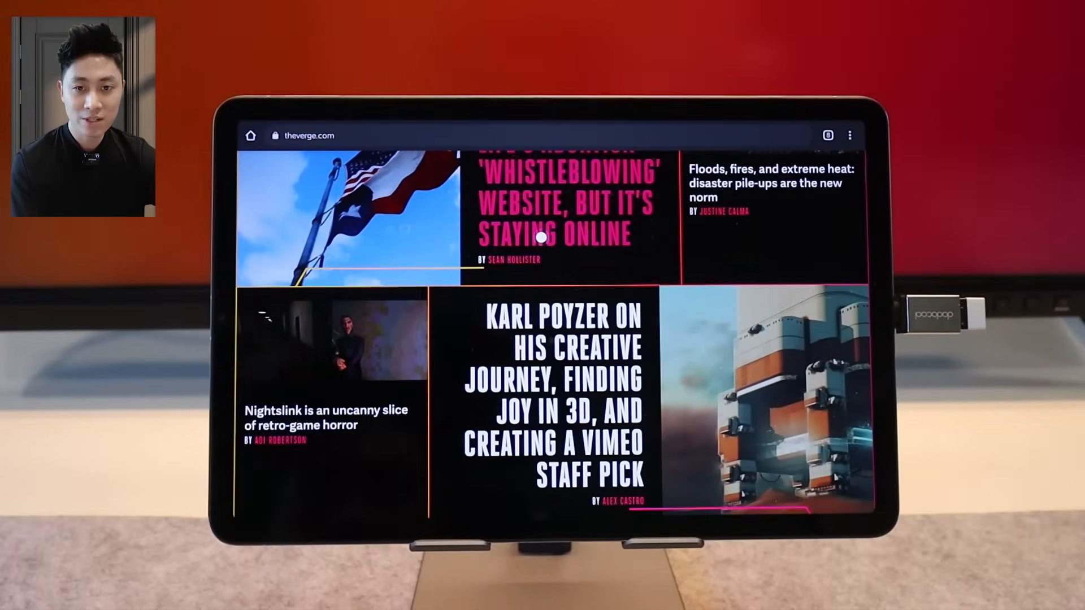
scroll("up", 3)
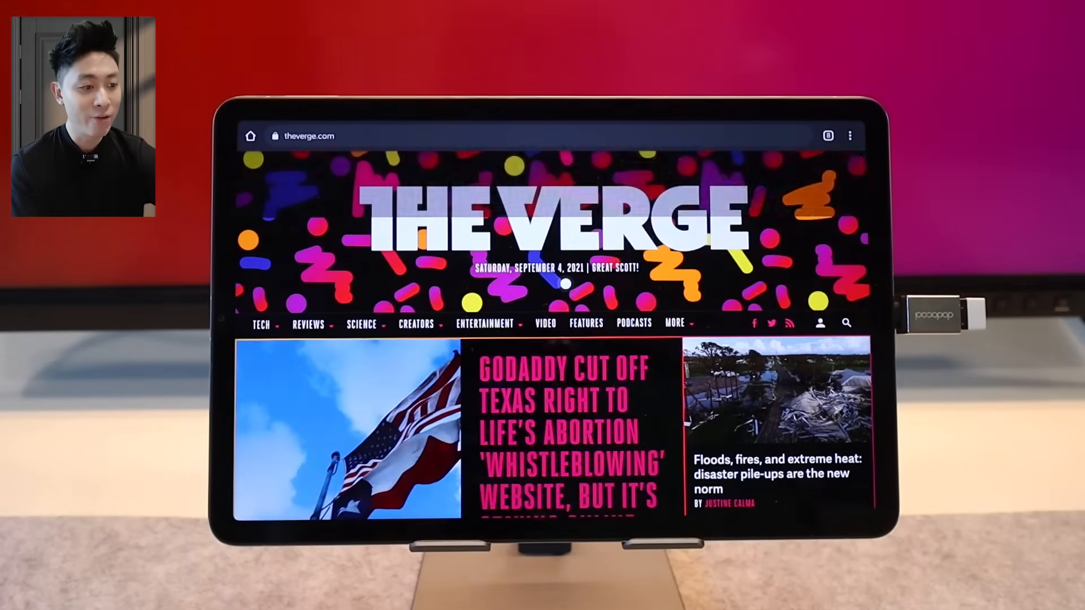
scroll("down", 3)
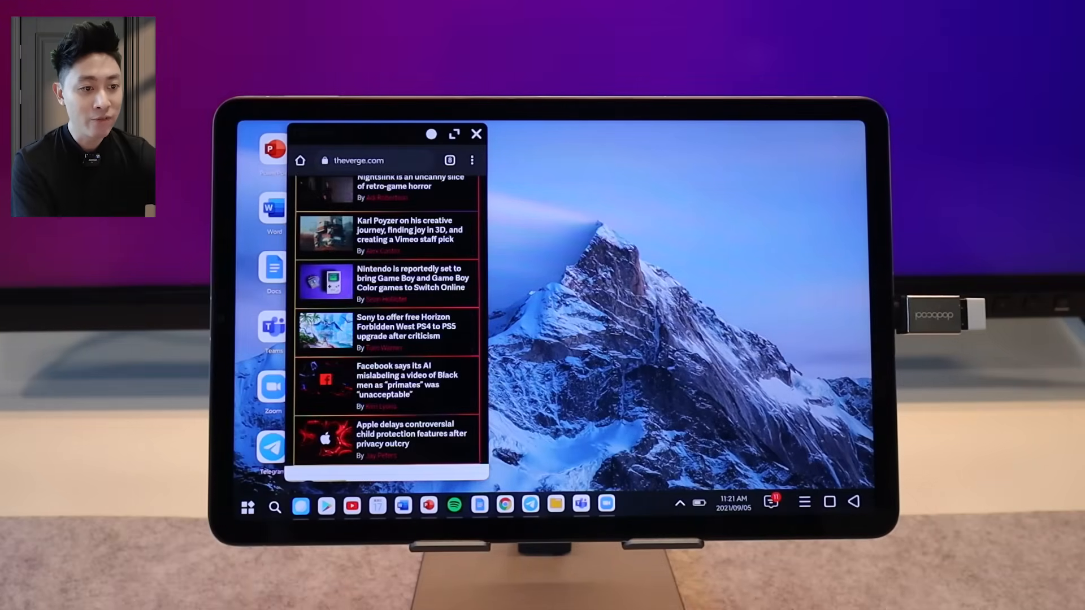
left_click(477, 133)
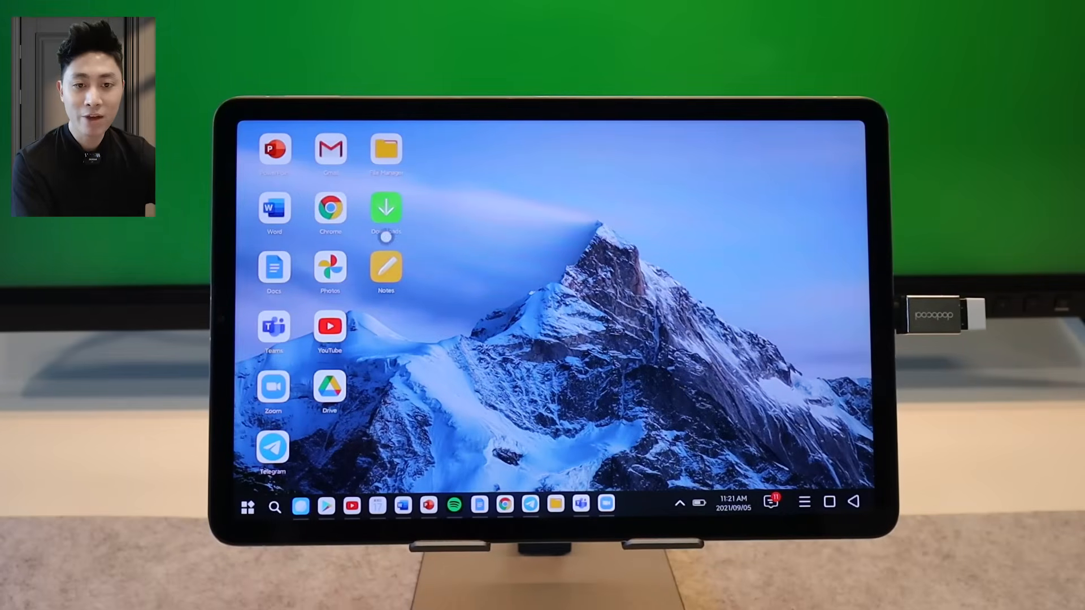
Step: View the first handwritten note in Notes, then launch Telegram, Chrome, Docs and Word together
left_click(385, 271)
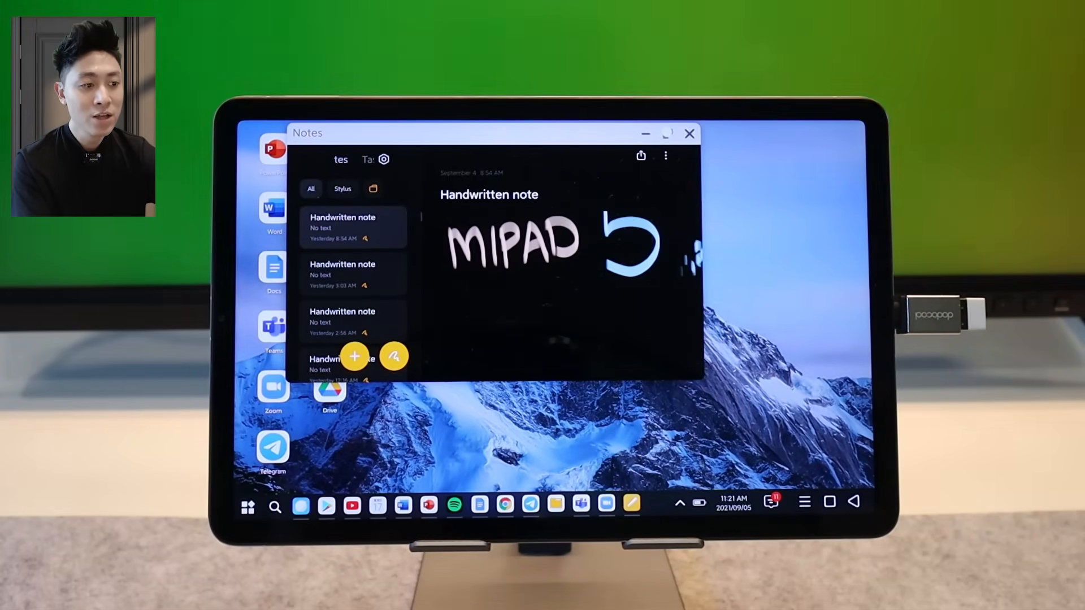
left_click(667, 134)
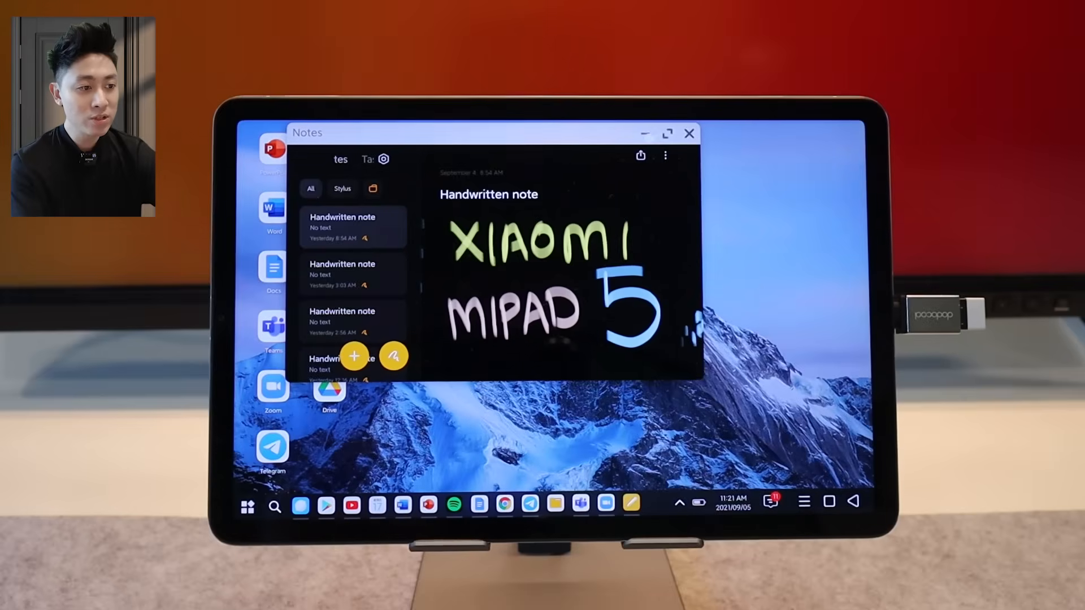
left_click(689, 133)
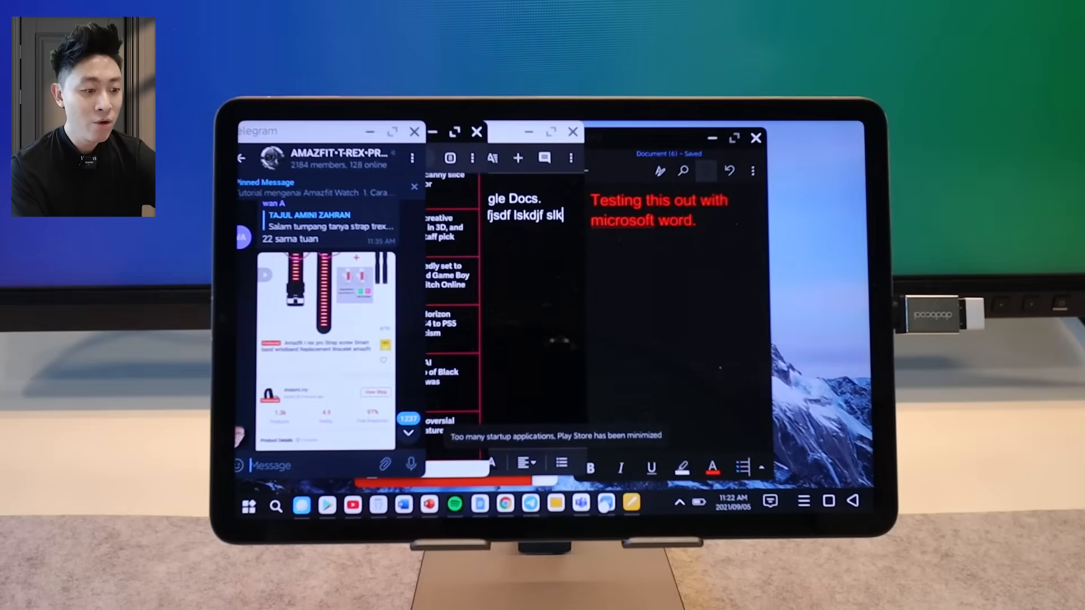
Step: Bring Notes forward and maximize the XIAOMI MIPAD 5 handwritten note
left_click(580, 504)
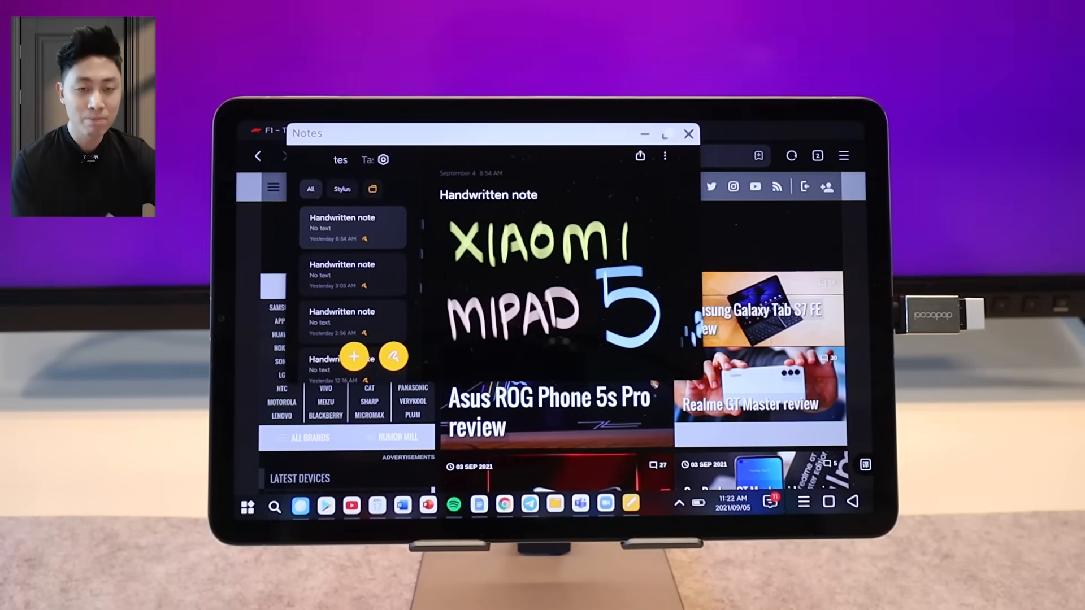
left_click(664, 133)
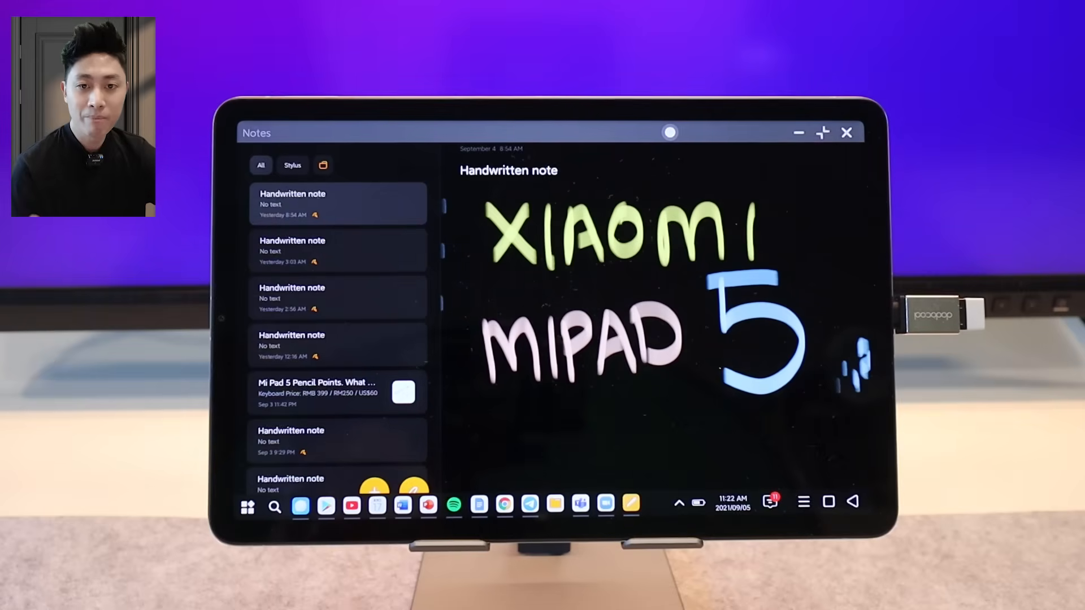